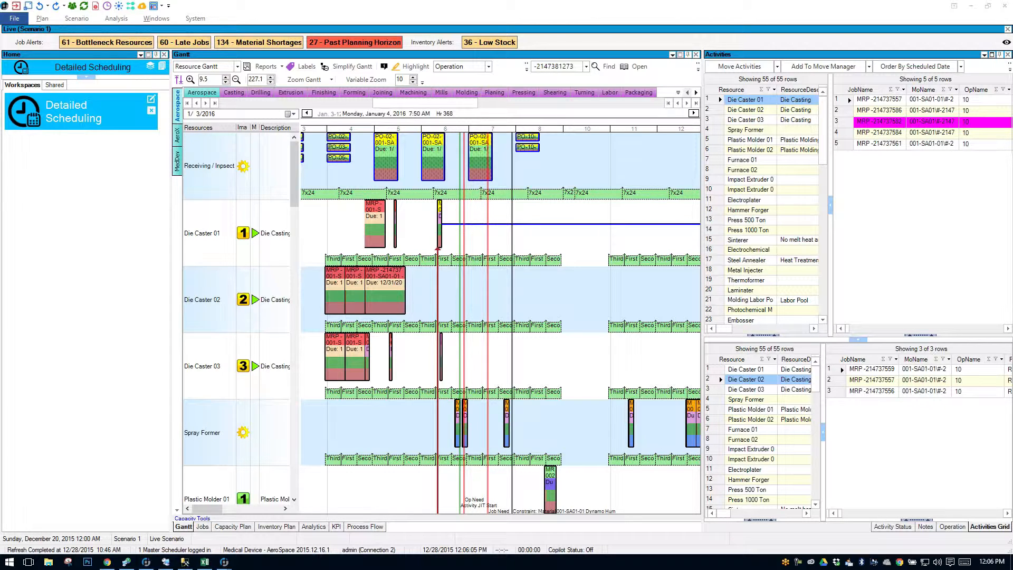
{"action": "mouse_move", "coordinate": [914, 223]}
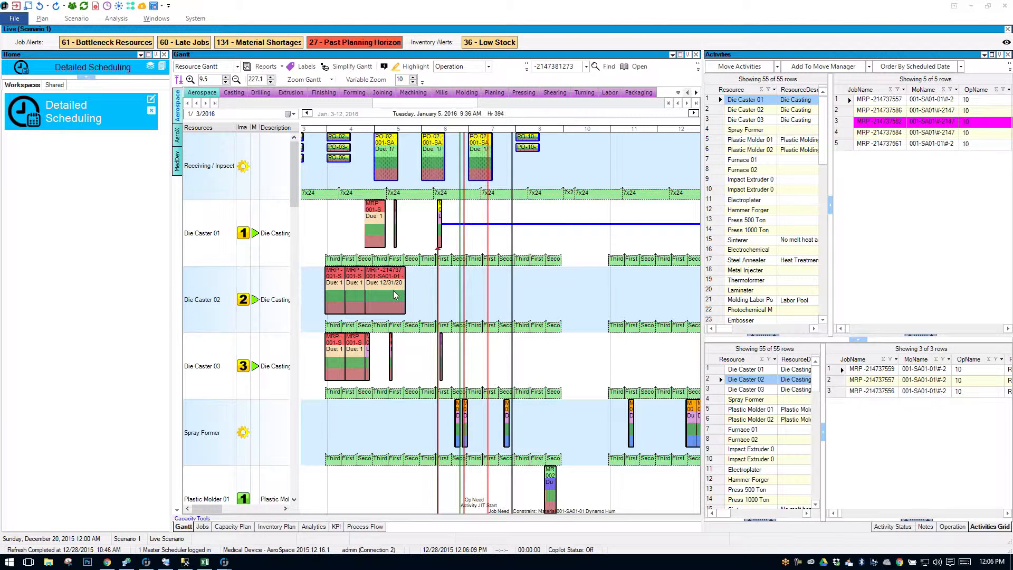
Step: Move the operation onto Die Caster 03 and dismiss the Spray Former move lacking Die Cast capability
{"action": "left_click", "coordinate": [384, 291]}
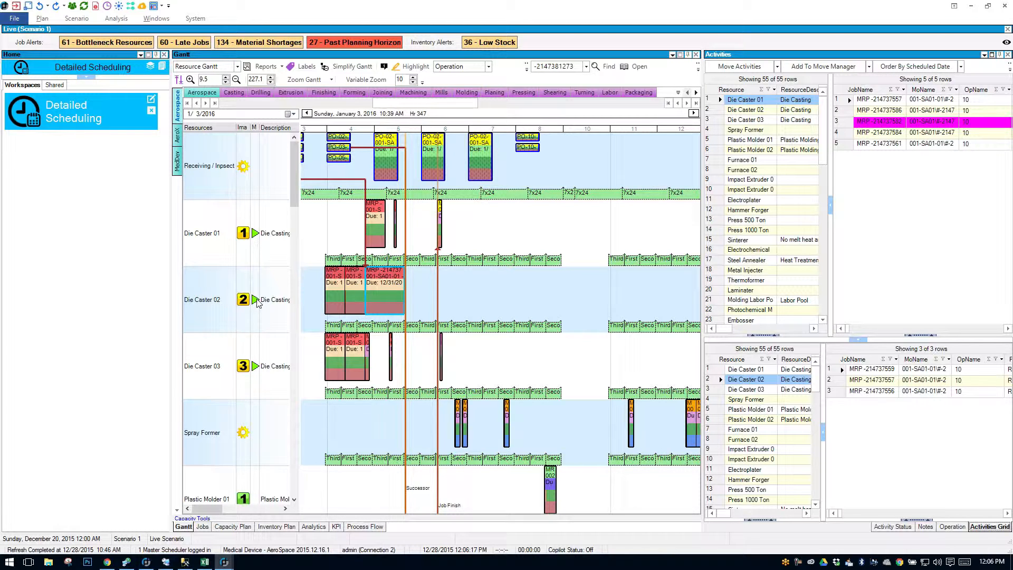
{"action": "mouse_move", "coordinate": [267, 255]}
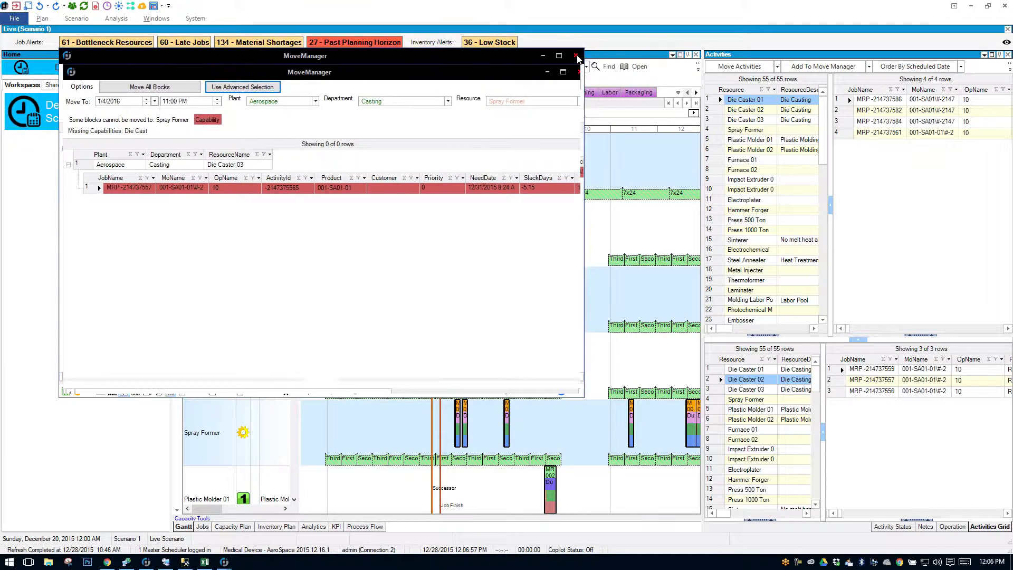
{"action": "left_click", "coordinate": [576, 55]}
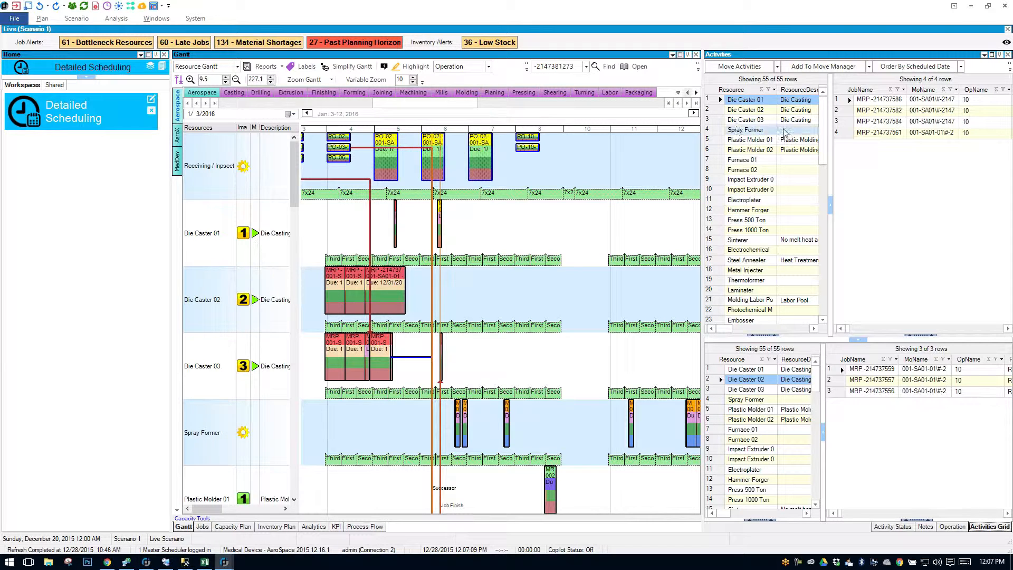
Step: Widen the Activities pane and select the third of Die Caster 03's seven activities
{"action": "left_click", "coordinate": [745, 108]}
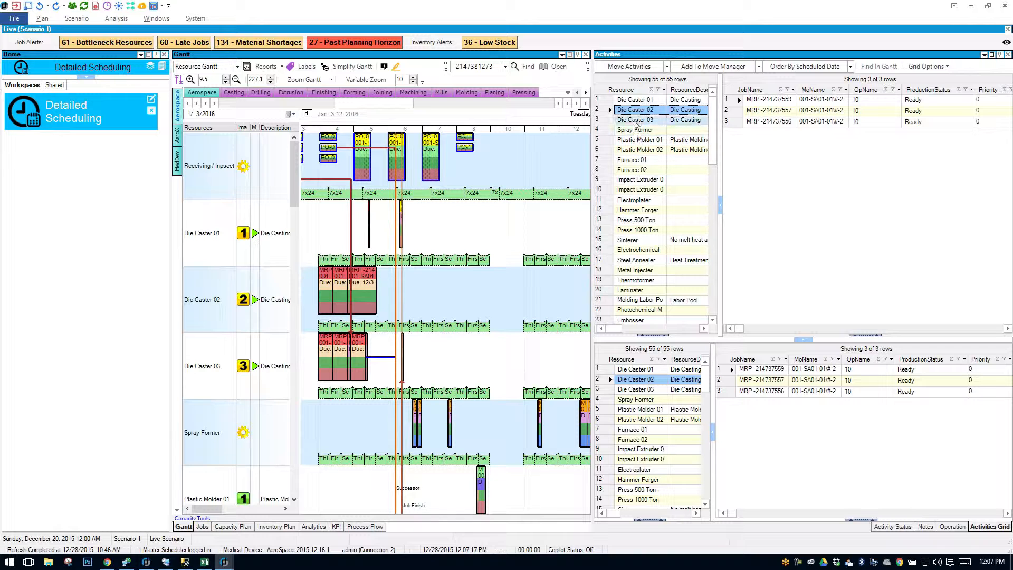
{"action": "left_click", "coordinate": [634, 120]}
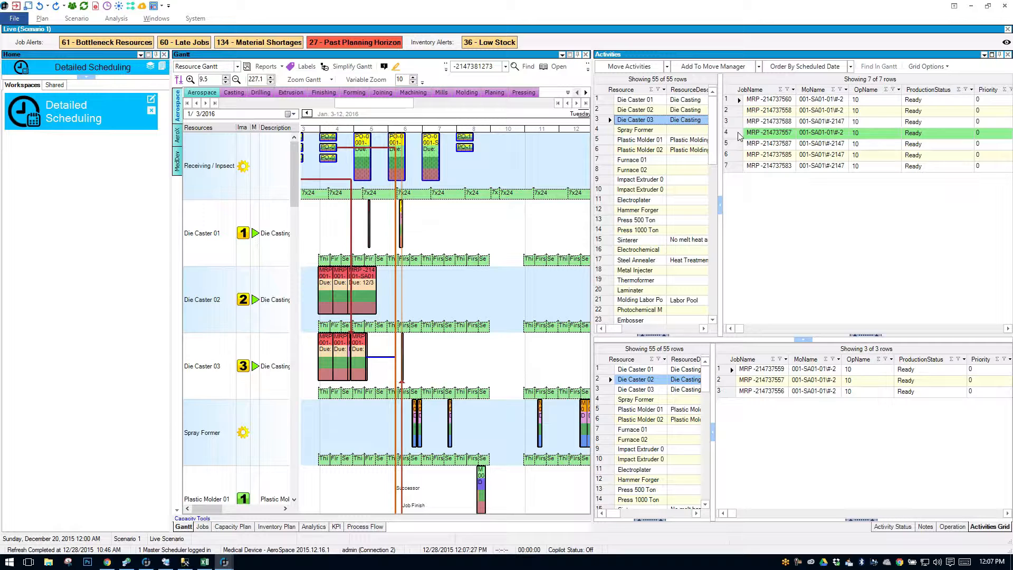
{"action": "left_click", "coordinate": [775, 121]}
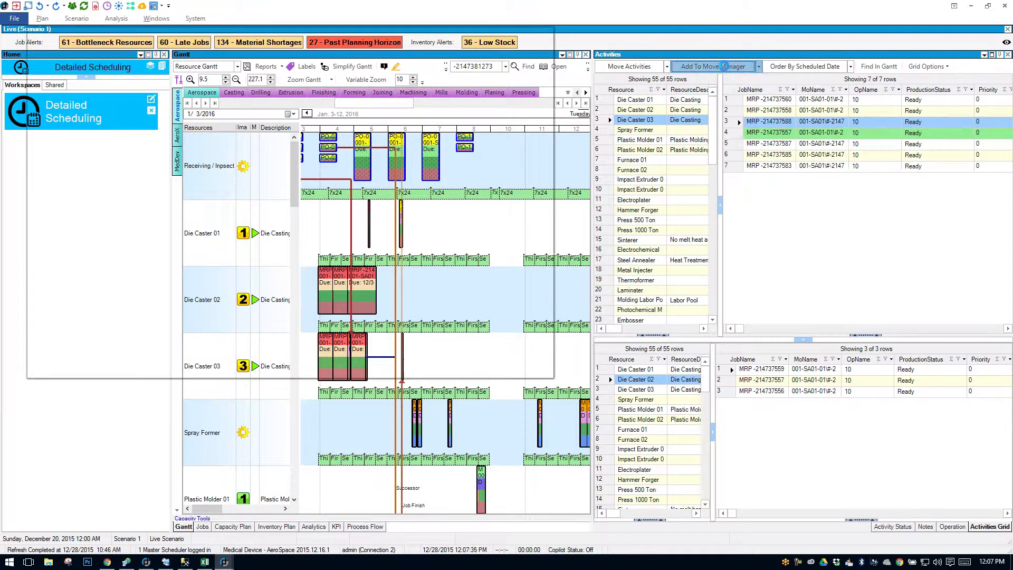
Step: Send the Die Caster 03 activity to MoveManager and set its move date to January 8, 2016
{"action": "left_click", "coordinate": [713, 65]}
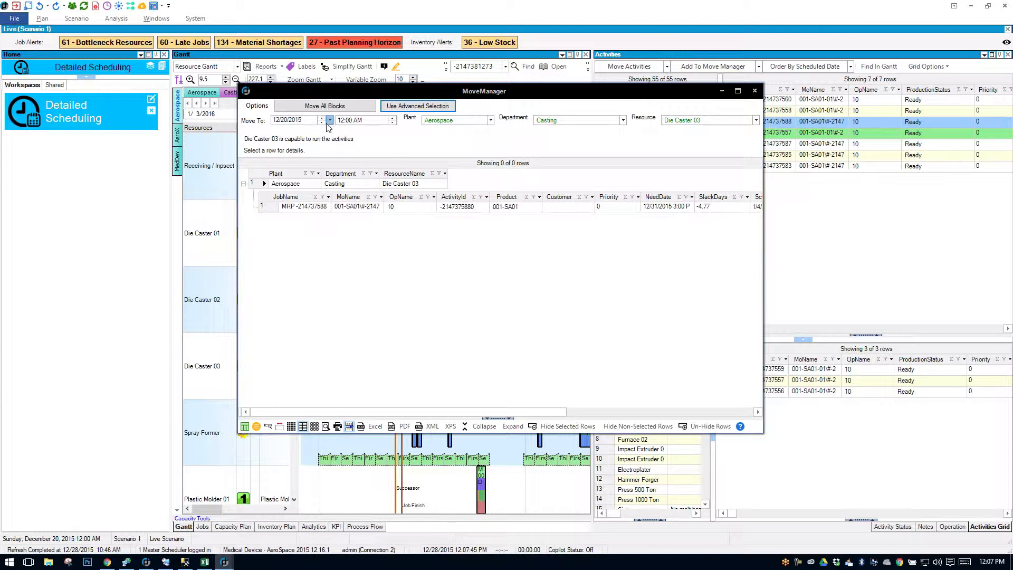
{"action": "left_click", "coordinate": [330, 119]}
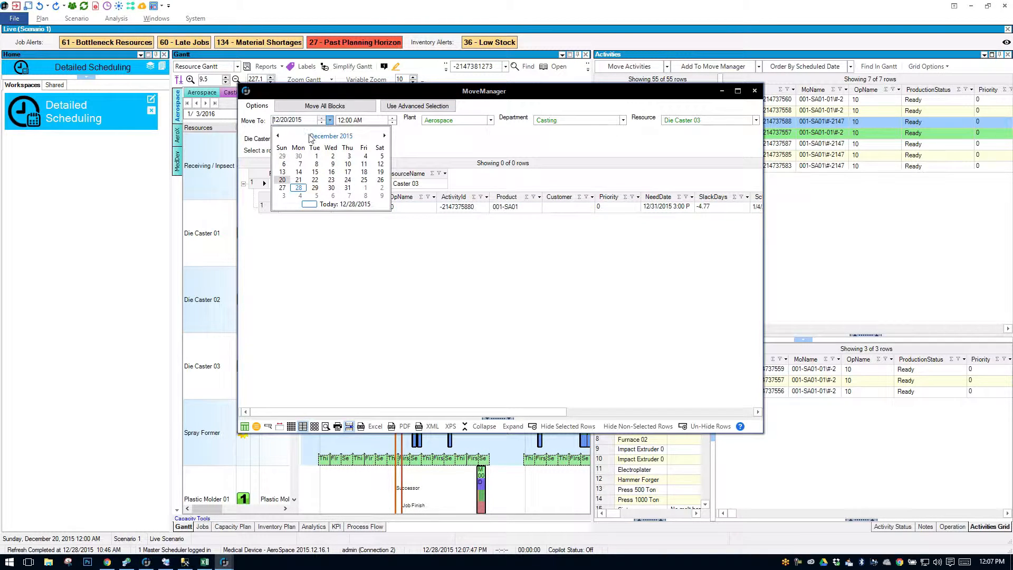
{"action": "left_click", "coordinate": [283, 179]}
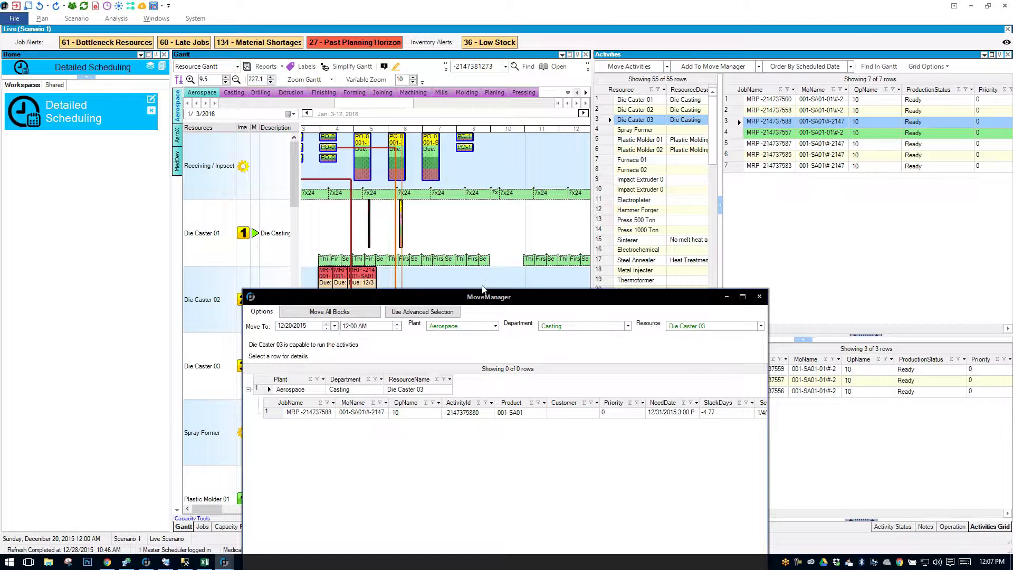
{"action": "left_click_drag", "start_coordinate": [489, 297], "coordinate": [484, 74]}
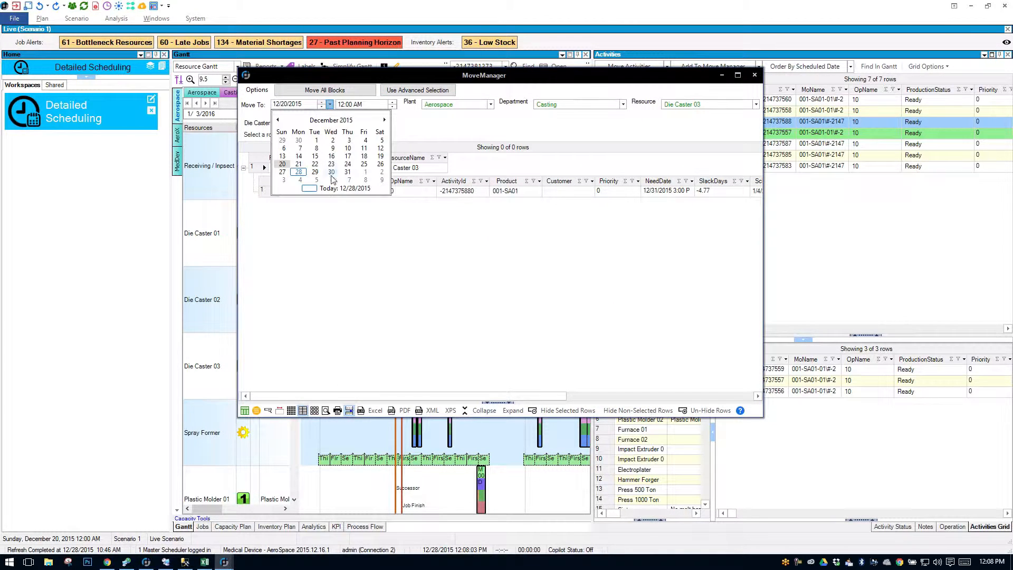
{"action": "left_click", "coordinate": [386, 119]}
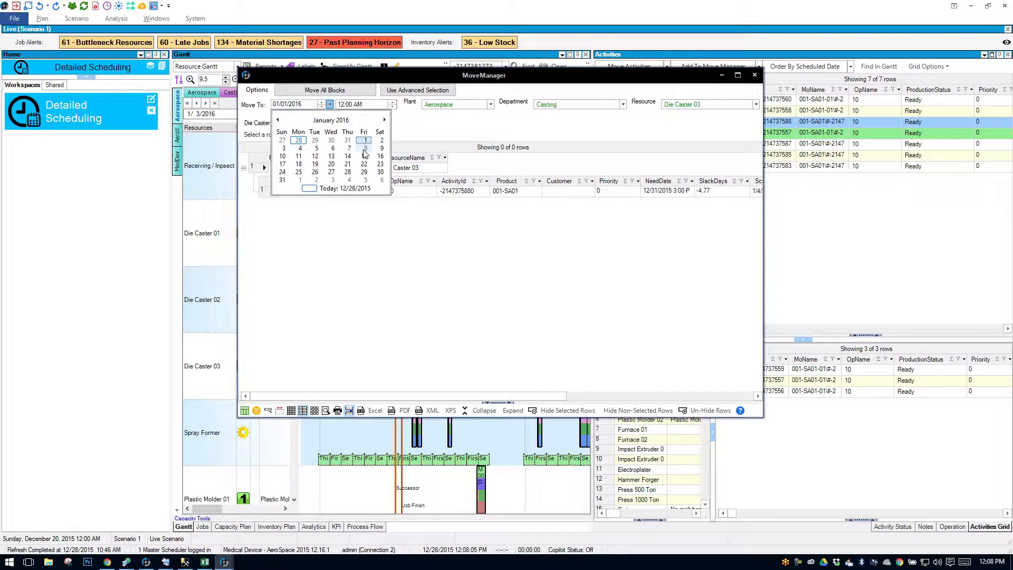
{"action": "left_click", "coordinate": [364, 148]}
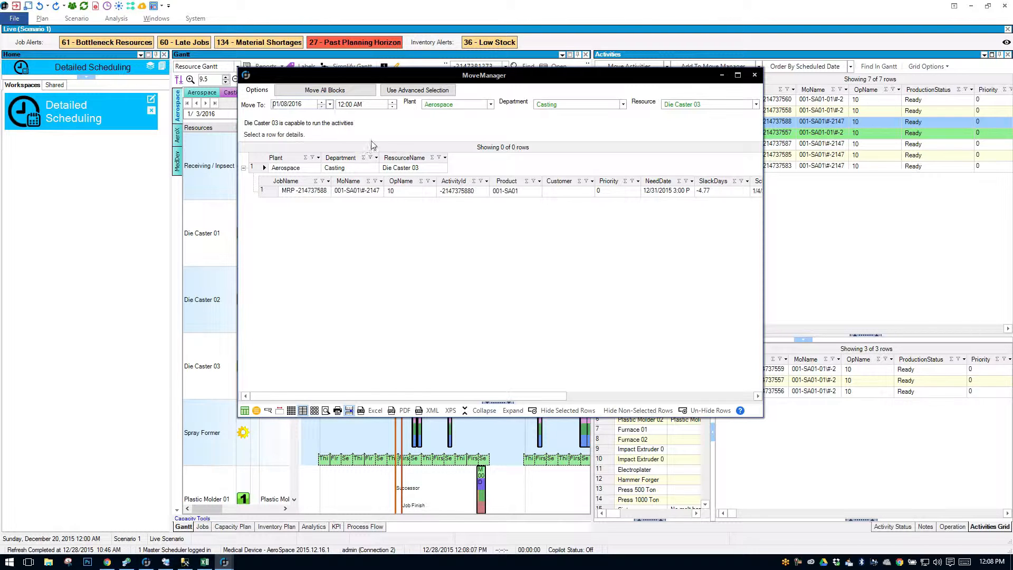
{"action": "left_click", "coordinate": [490, 104]}
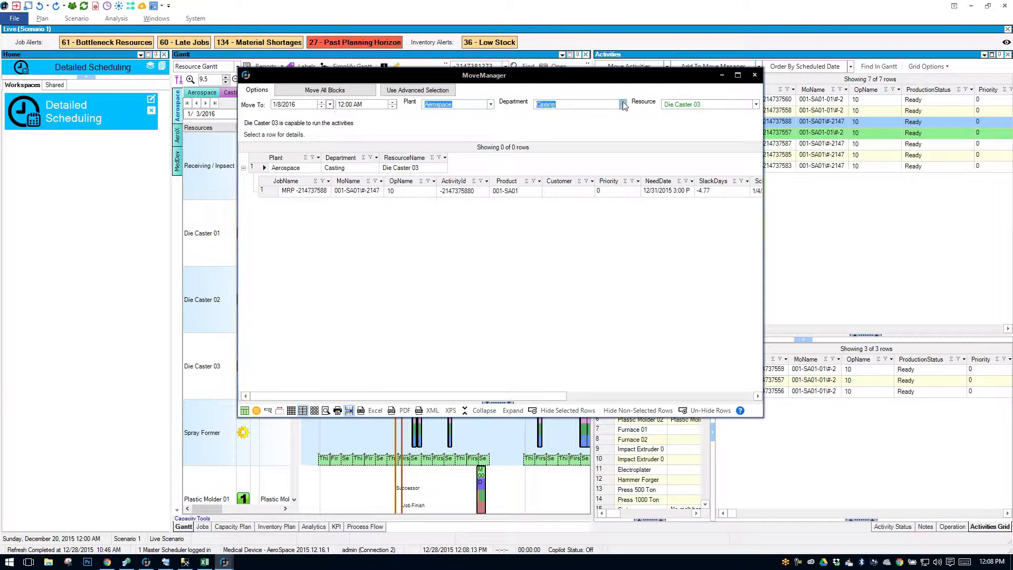
Step: Move all blocks of operation MRP -214737588 to Die Caster 01 and close MoveManager
{"action": "left_click", "coordinate": [623, 103]}
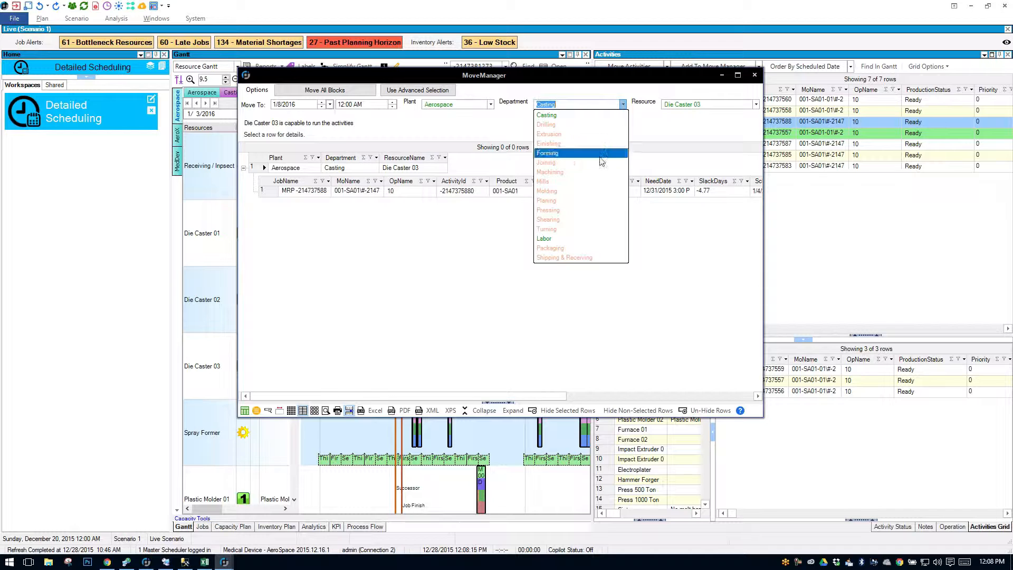
{"action": "mouse_move", "coordinate": [566, 222]}
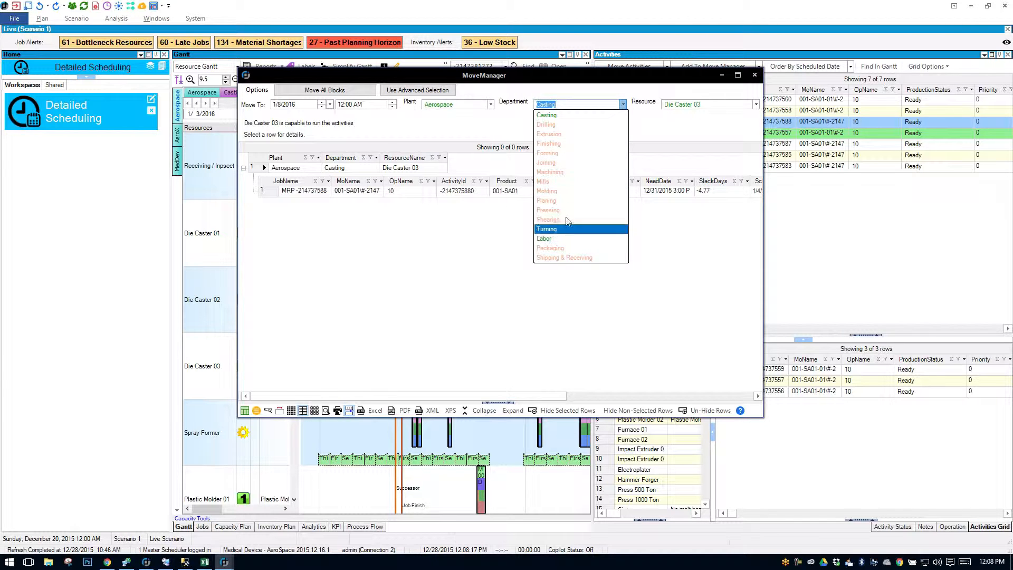
{"action": "mouse_move", "coordinate": [554, 125]}
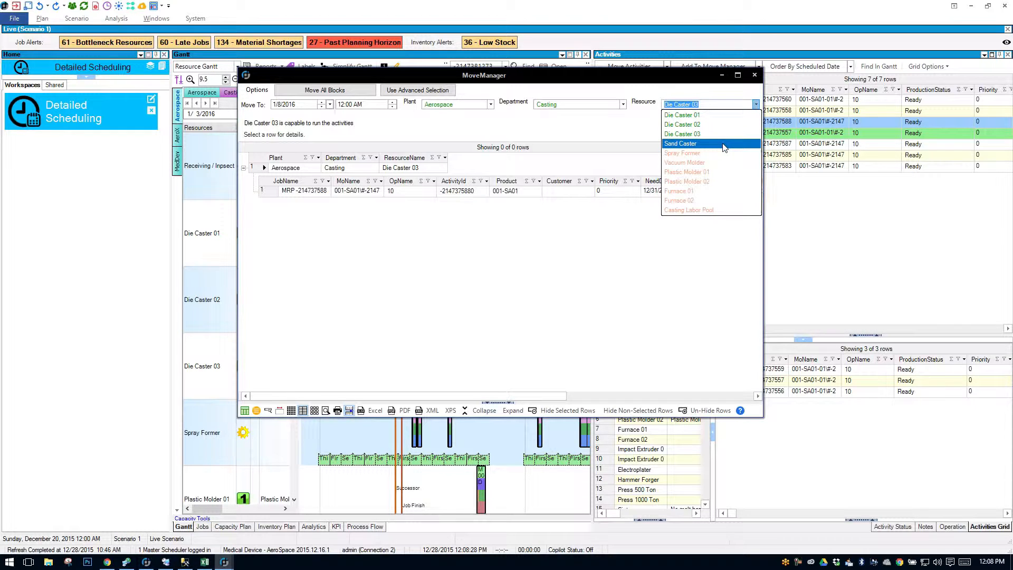
{"action": "mouse_move", "coordinate": [721, 124]}
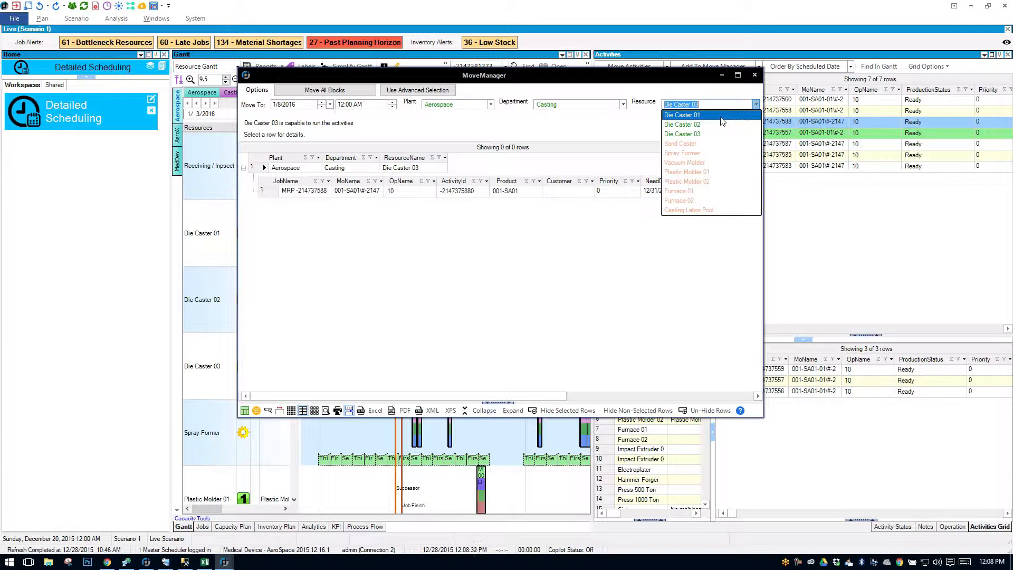
{"action": "left_click", "coordinate": [682, 114]}
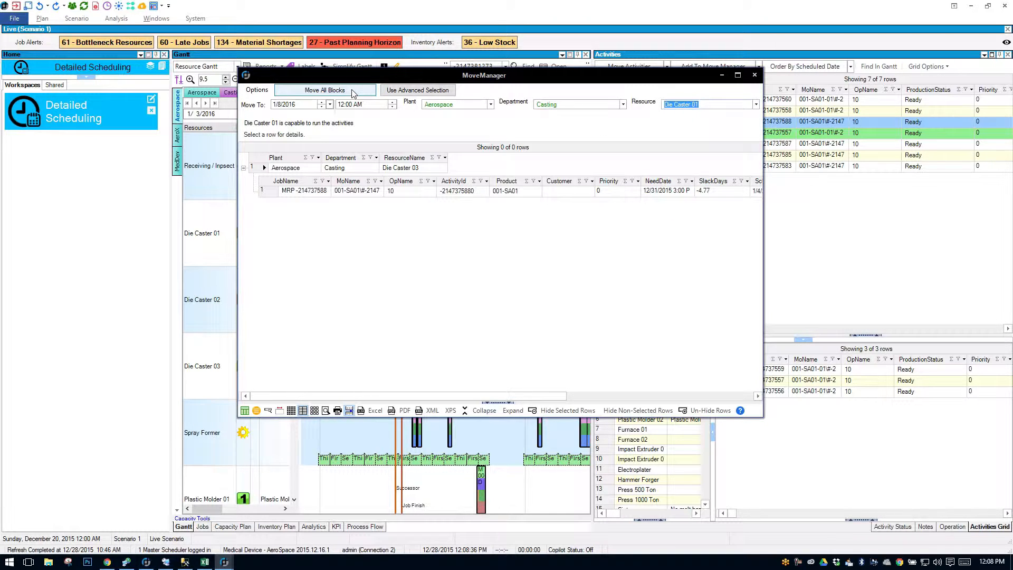
{"action": "left_click", "coordinate": [325, 89]}
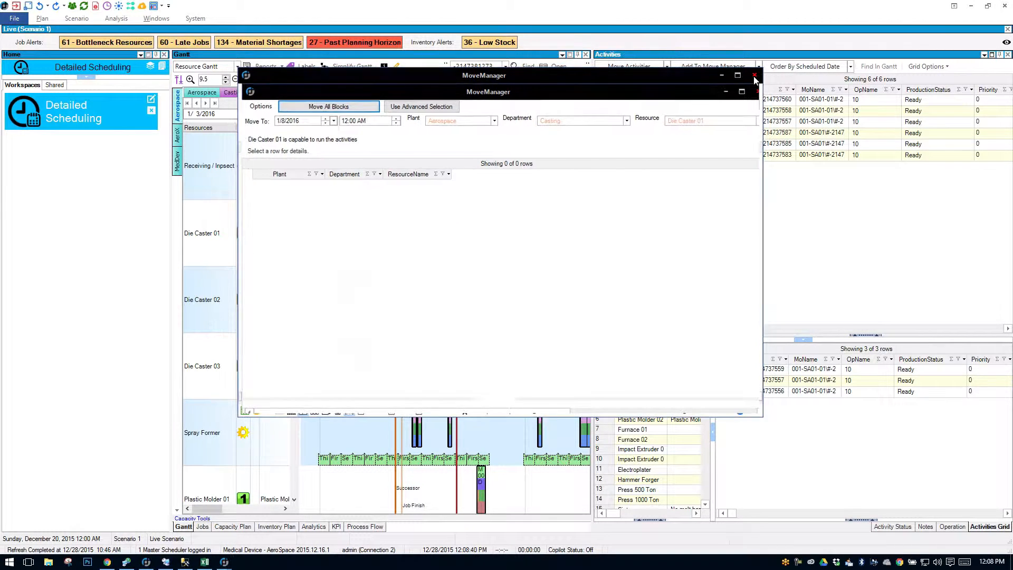
{"action": "left_click", "coordinate": [753, 76]}
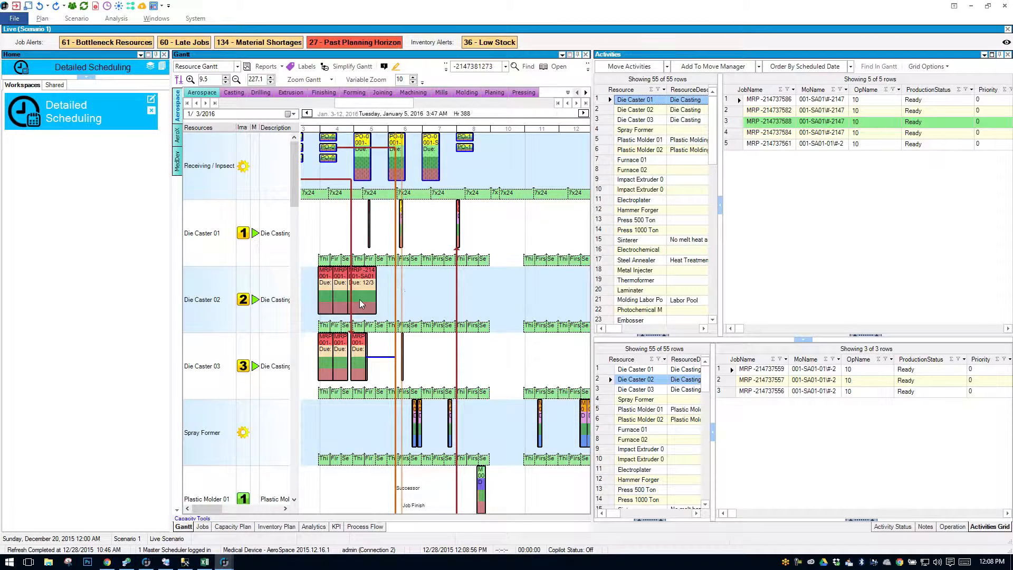
Step: Launch Move Activities for the Die Caster 02 block and review activities on Die Casters 01 and 02
{"action": "right_click", "coordinate": [361, 304]}
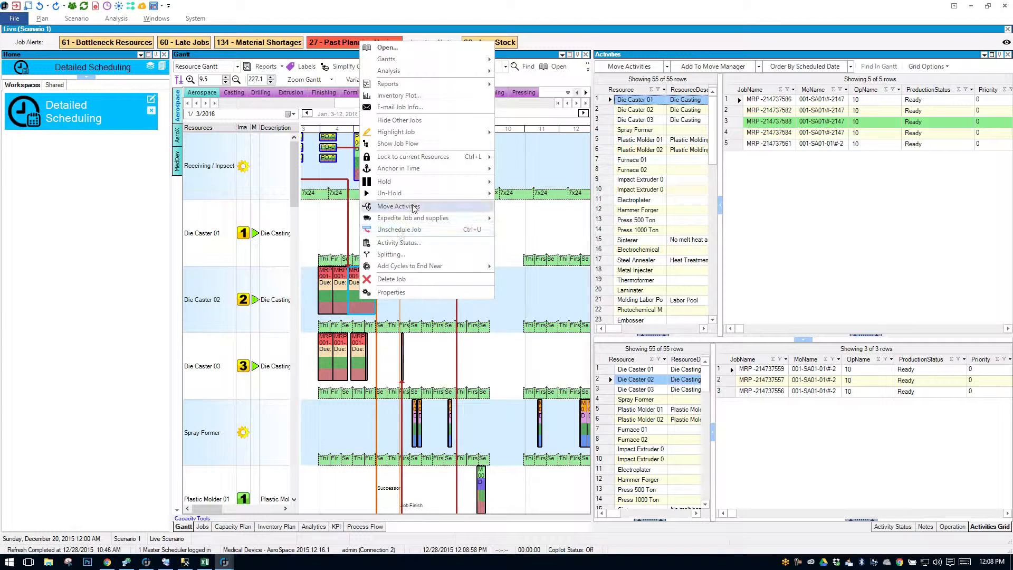
{"action": "left_click", "coordinate": [399, 206]}
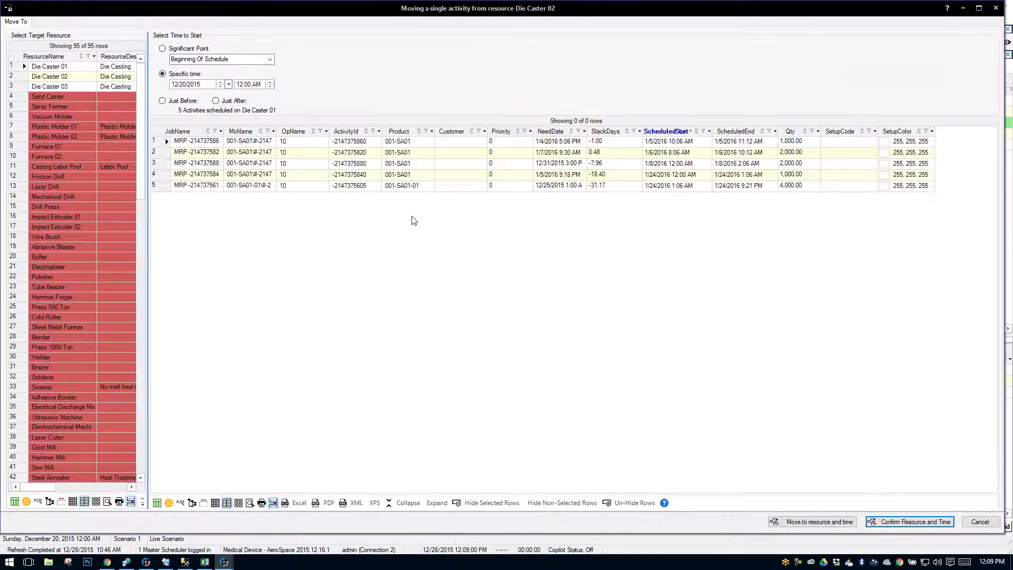
{"action": "mouse_move", "coordinate": [239, 240]}
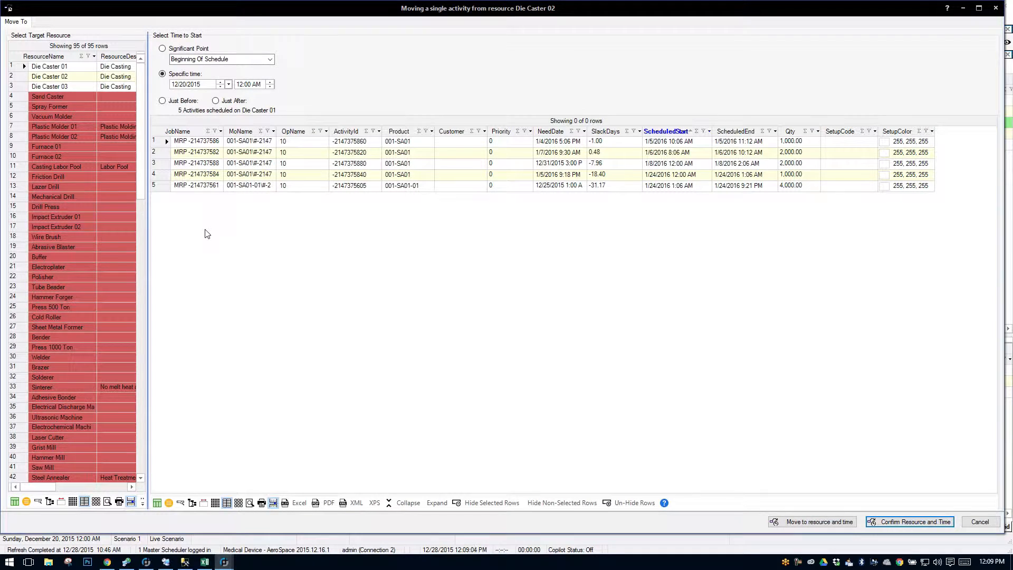
{"action": "mouse_move", "coordinate": [274, 219]}
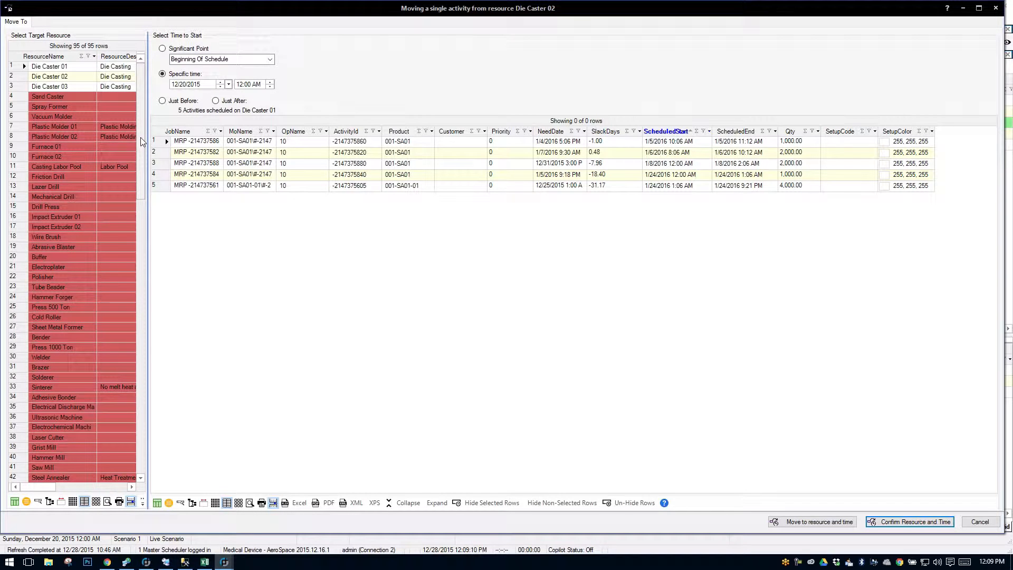
{"action": "left_click", "coordinate": [50, 76]}
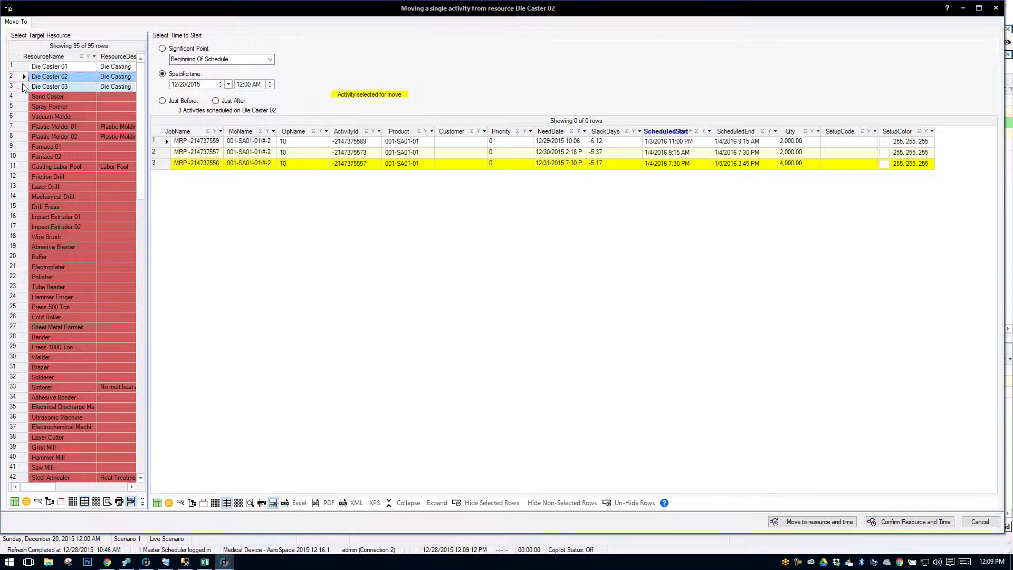
{"action": "left_click", "coordinate": [44, 68]}
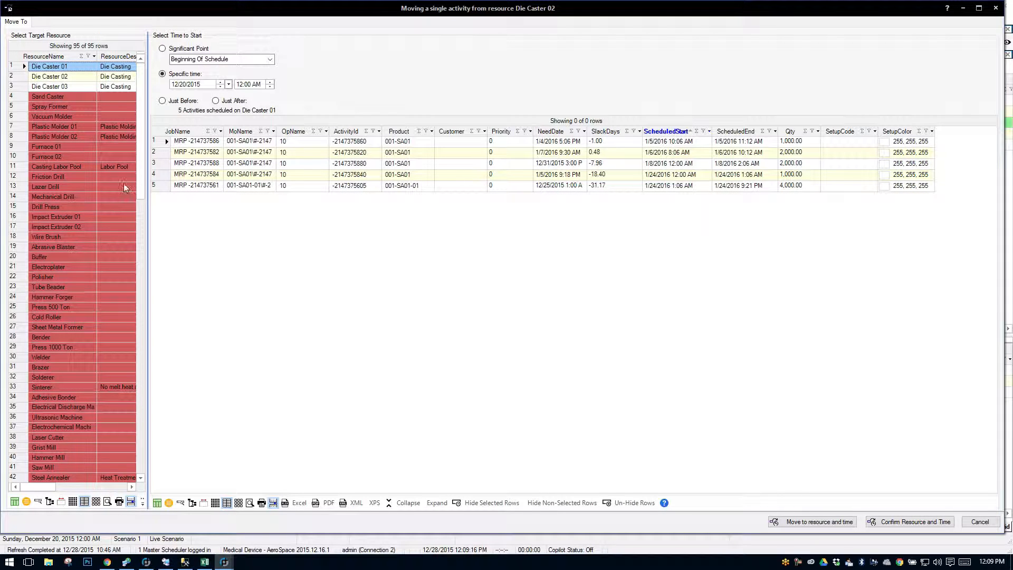
{"action": "scroll", "scroll_direction": "down", "scroll_amount": 3}
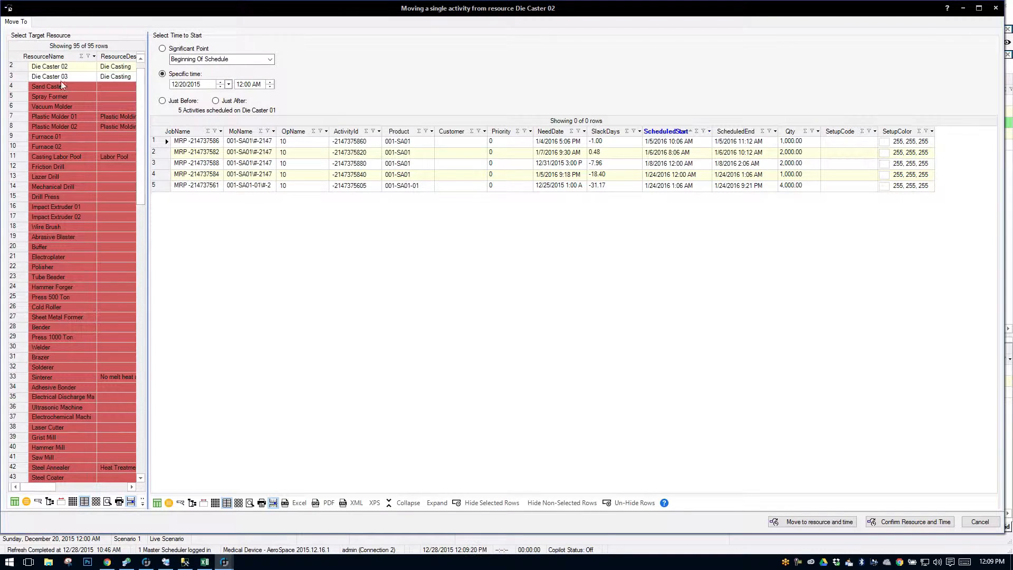
{"action": "left_click", "coordinate": [47, 69]}
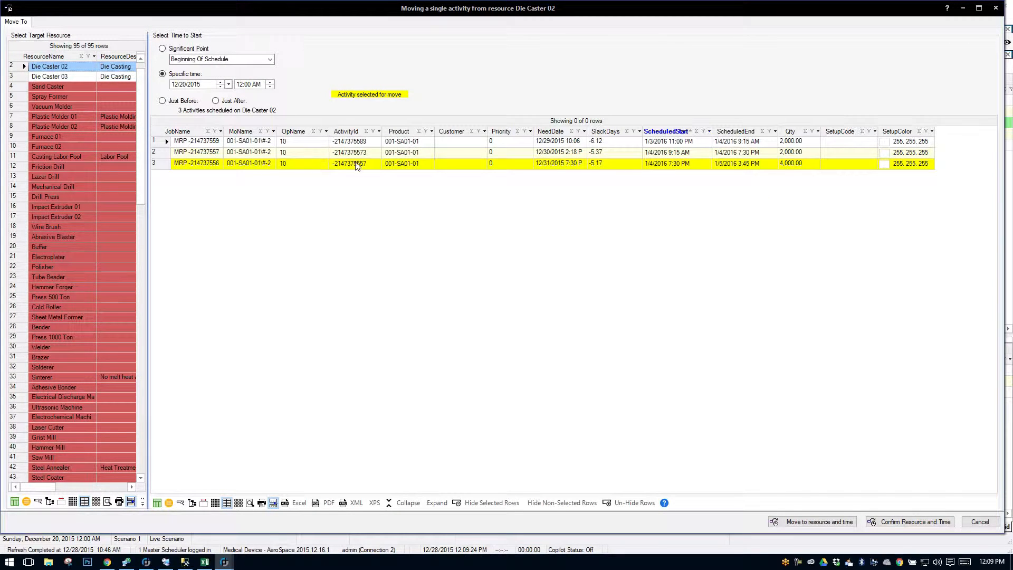
{"action": "mouse_move", "coordinate": [269, 171]}
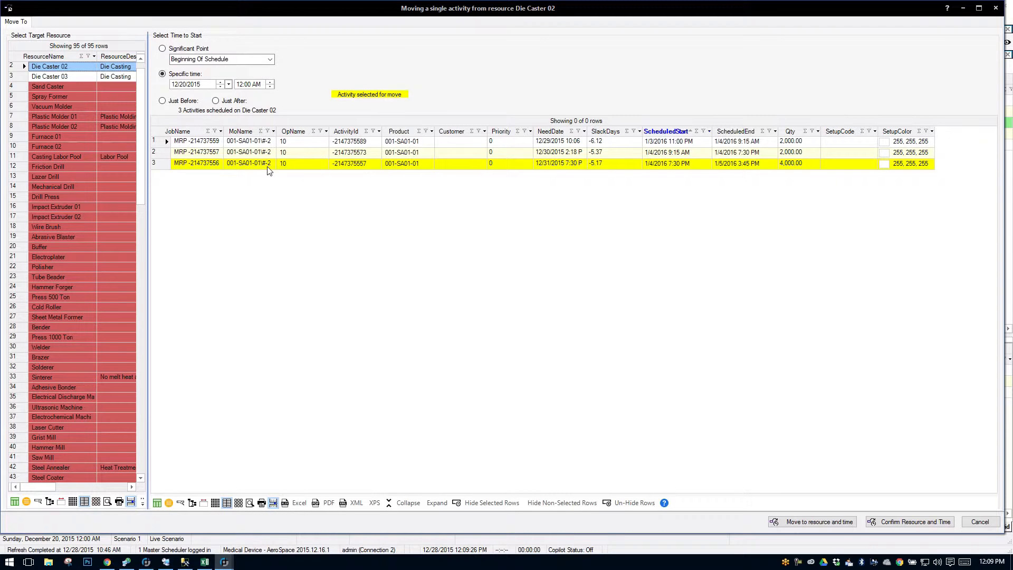
Step: Move the activity to Die Caster 03 just after one of its jobs
{"action": "left_click", "coordinate": [47, 75]}
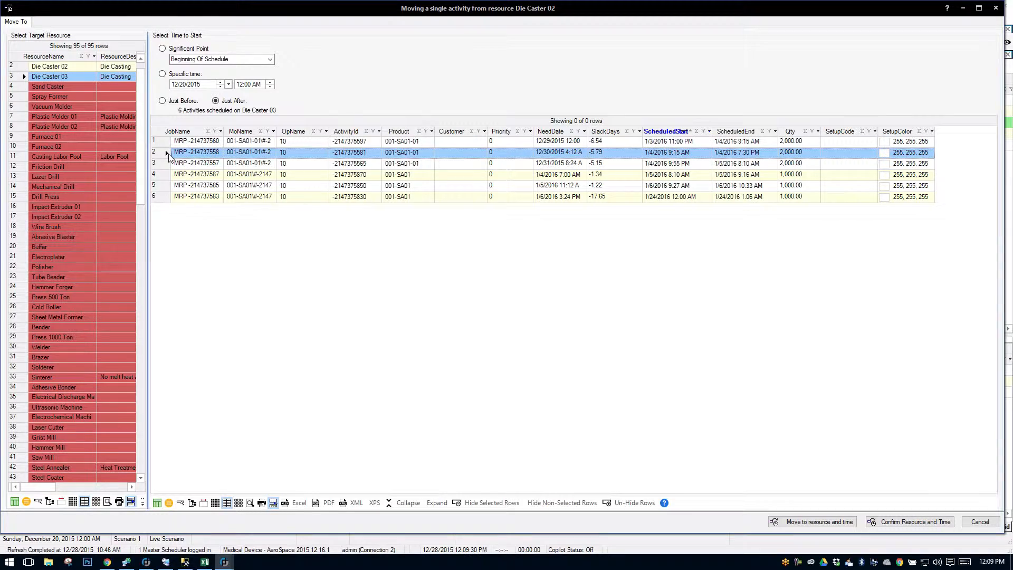
{"action": "mouse_move", "coordinate": [758, 386]}
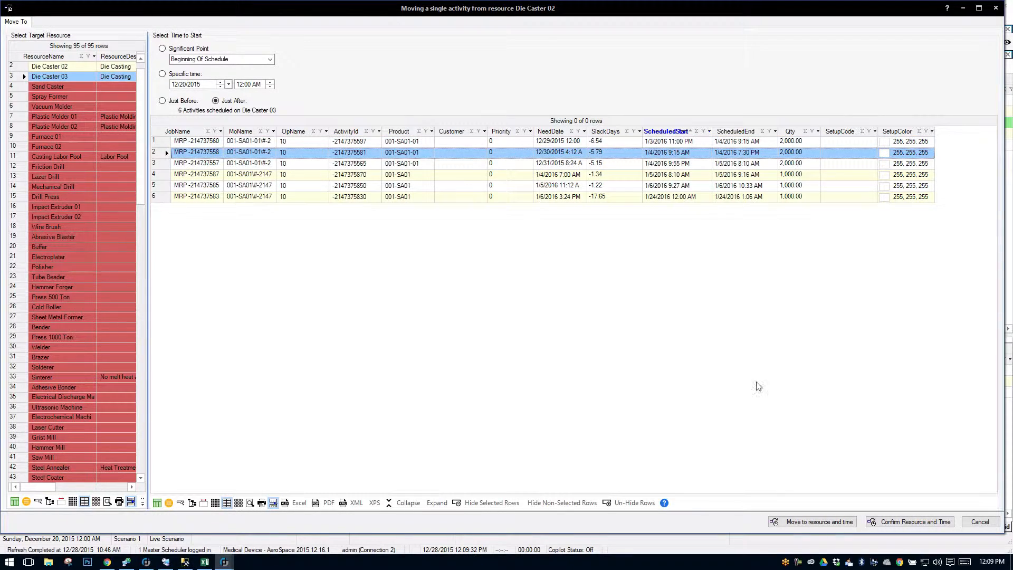
{"action": "left_click", "coordinate": [980, 521]}
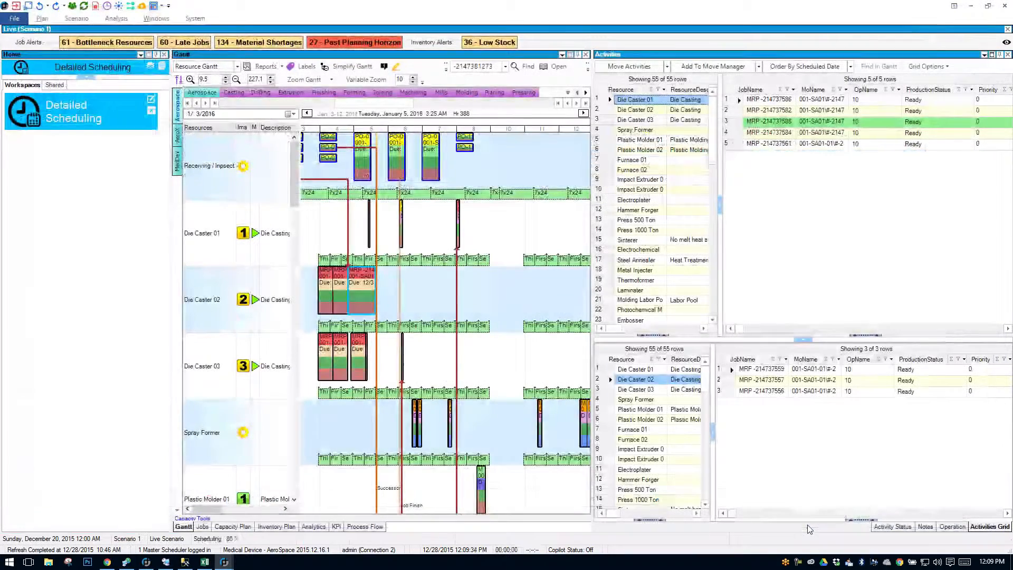